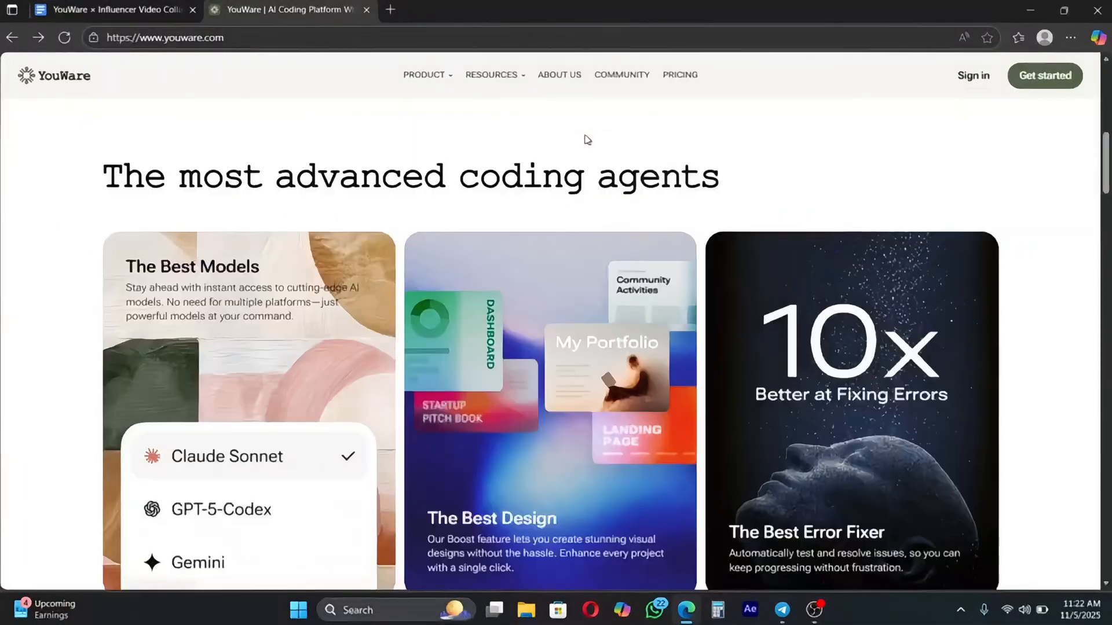
- From the homepage, request a pineapple-on-pizza debate simulator in the Create prompt
scroll(down, 3)
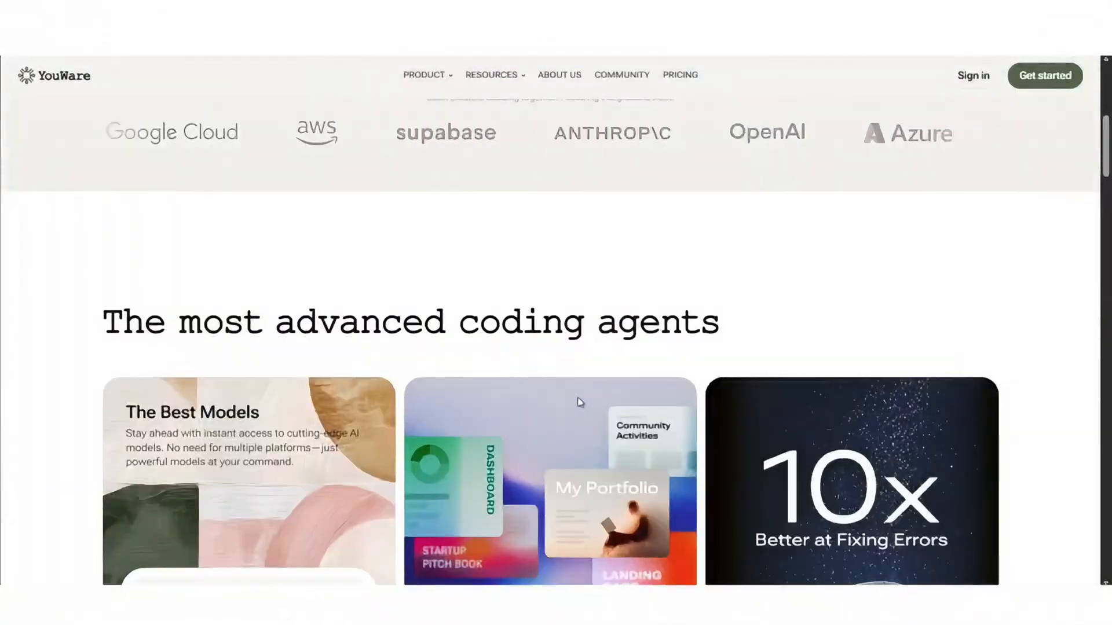
click(1043, 76)
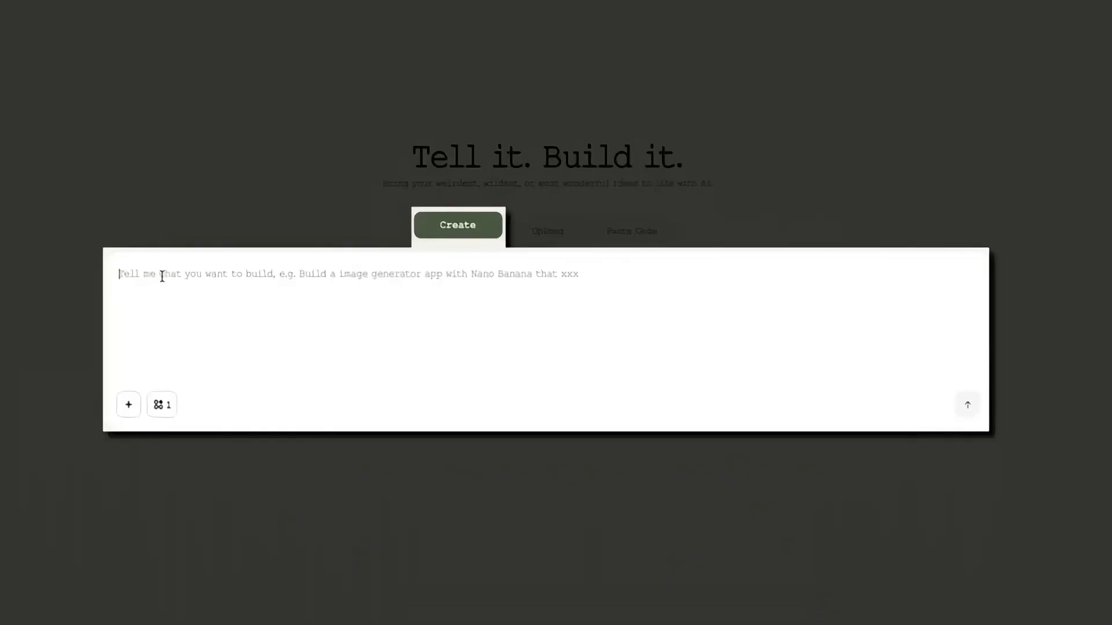
text(Create a debate simulator that argues with me about whether pineapple belongs on pizza)
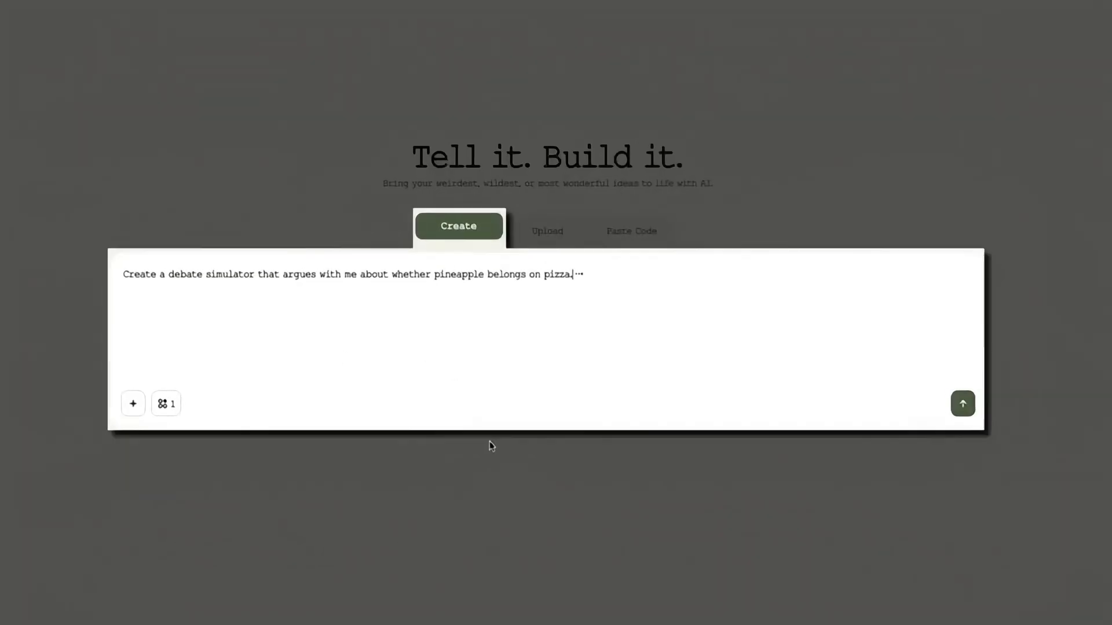
click(963, 403)
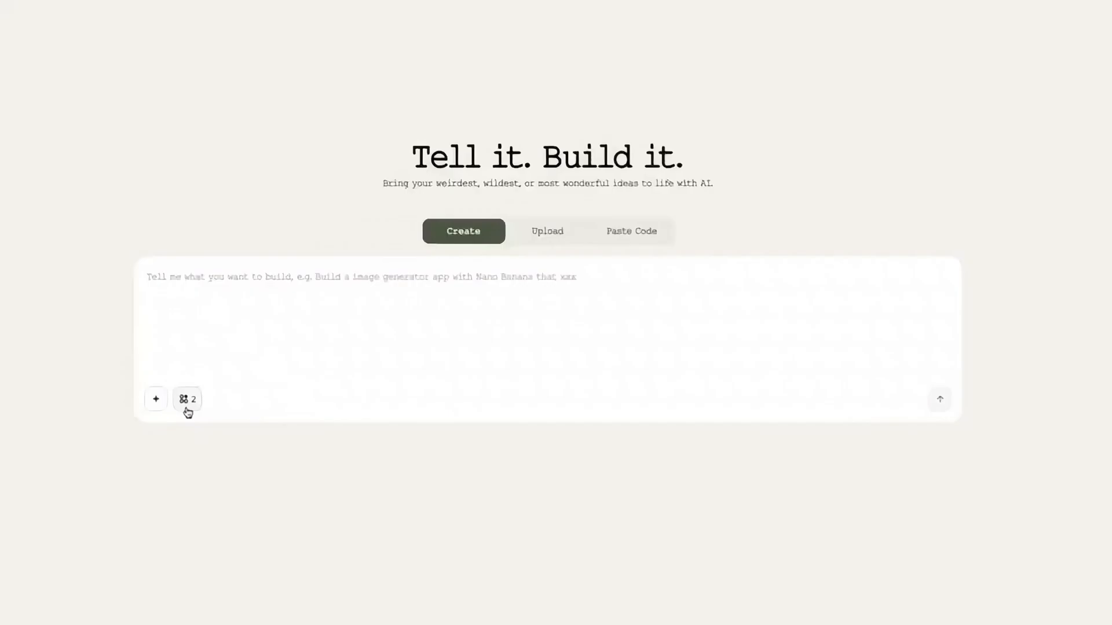
- Browse the community Pet Selfie Generator's Location/Time form, then return to the dashboard prompt
click(187, 398)
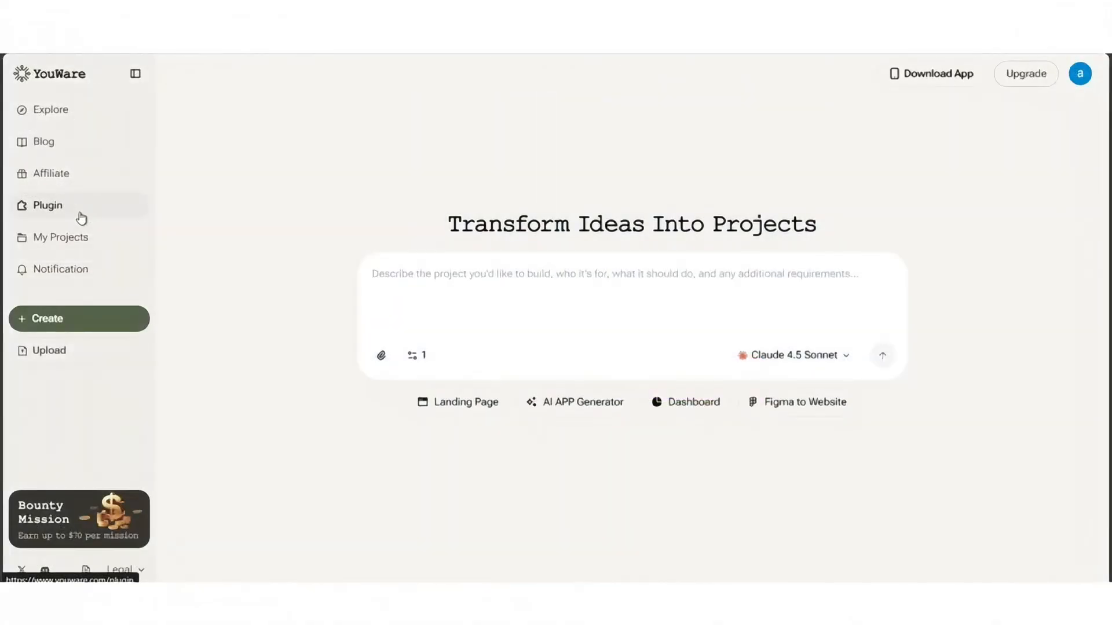
click(49, 205)
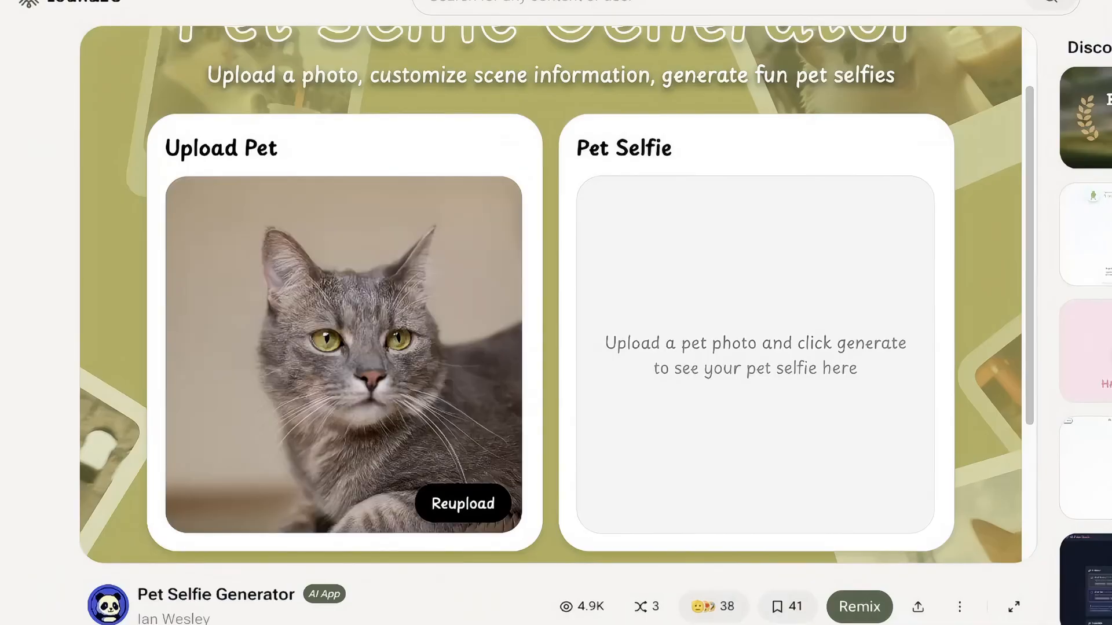
scroll(down, 3)
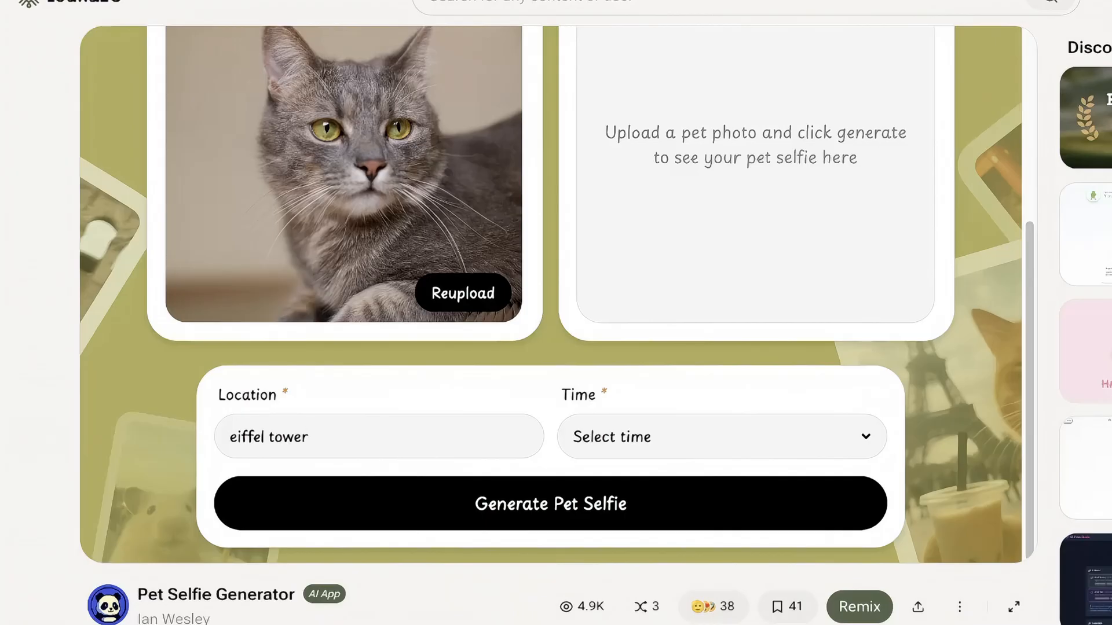
click(549, 504)
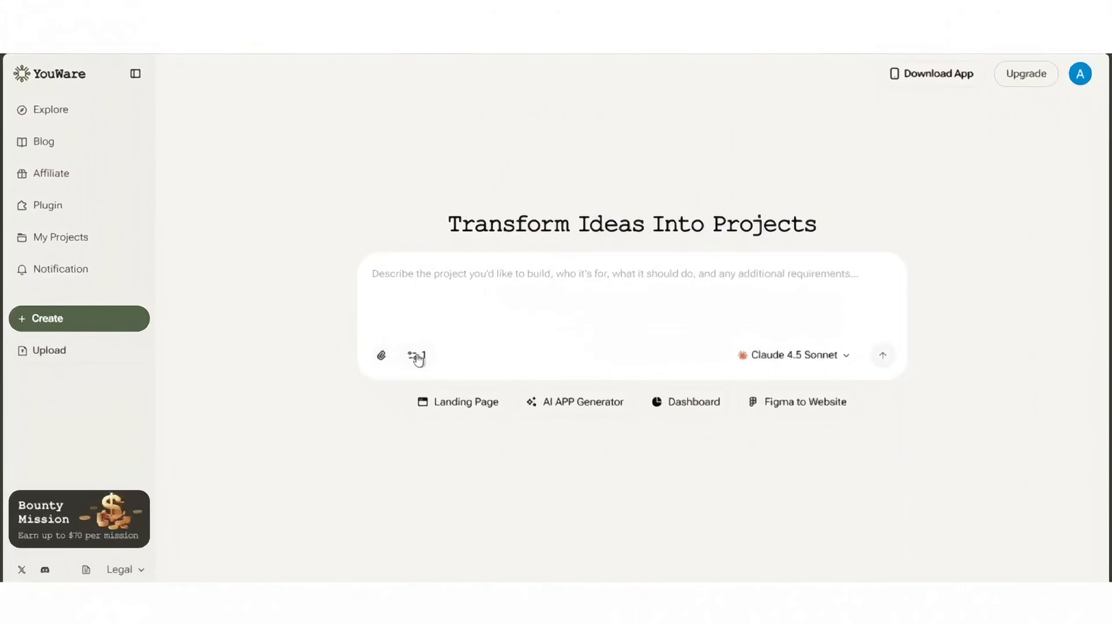
- Enable the AI API tool and add YouWare Backend from the MCP tool catalogue
click(410, 355)
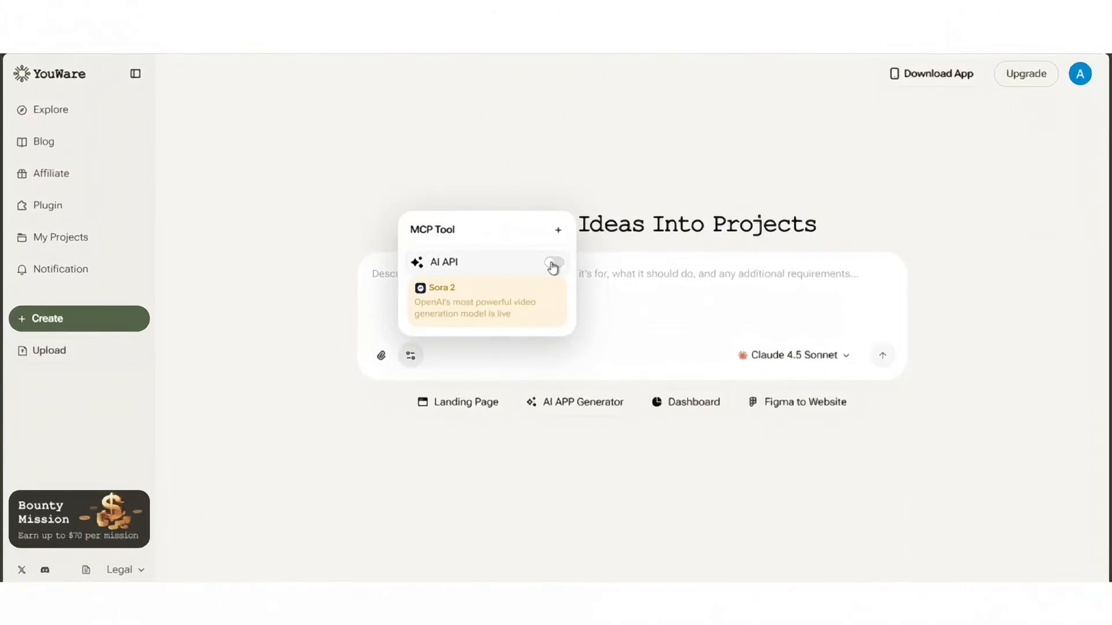
click(554, 262)
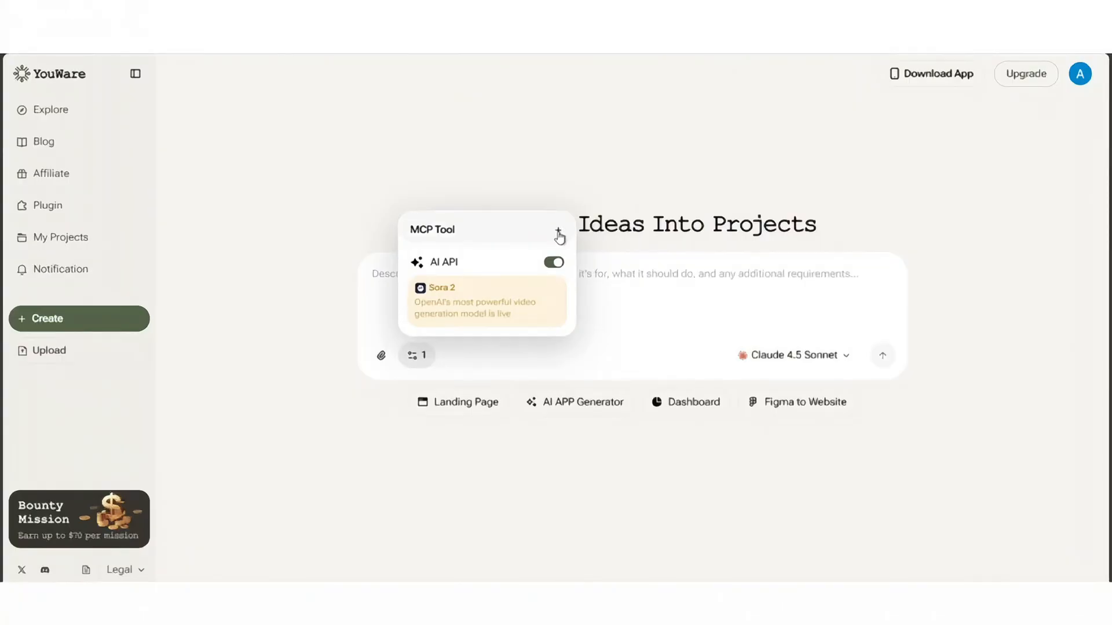
click(559, 235)
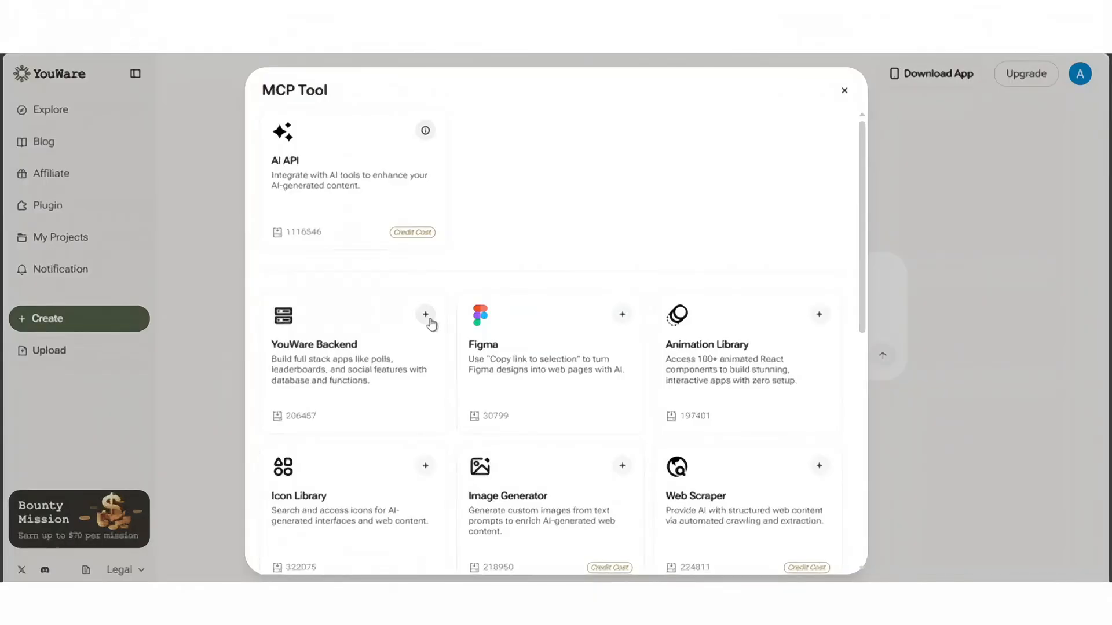
scroll(down, 3)
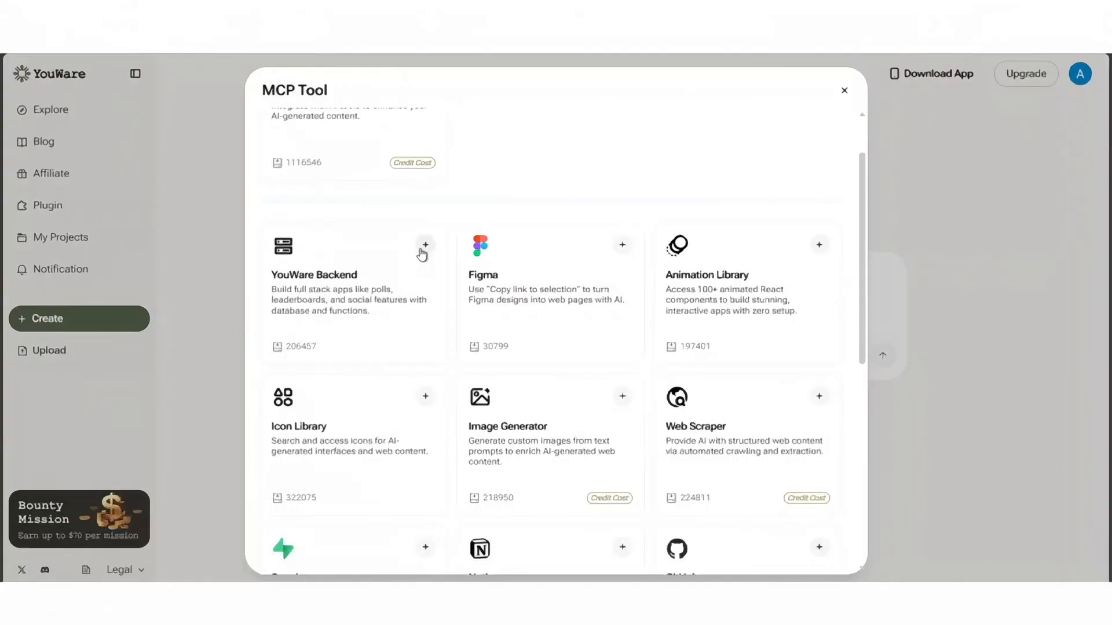
click(425, 245)
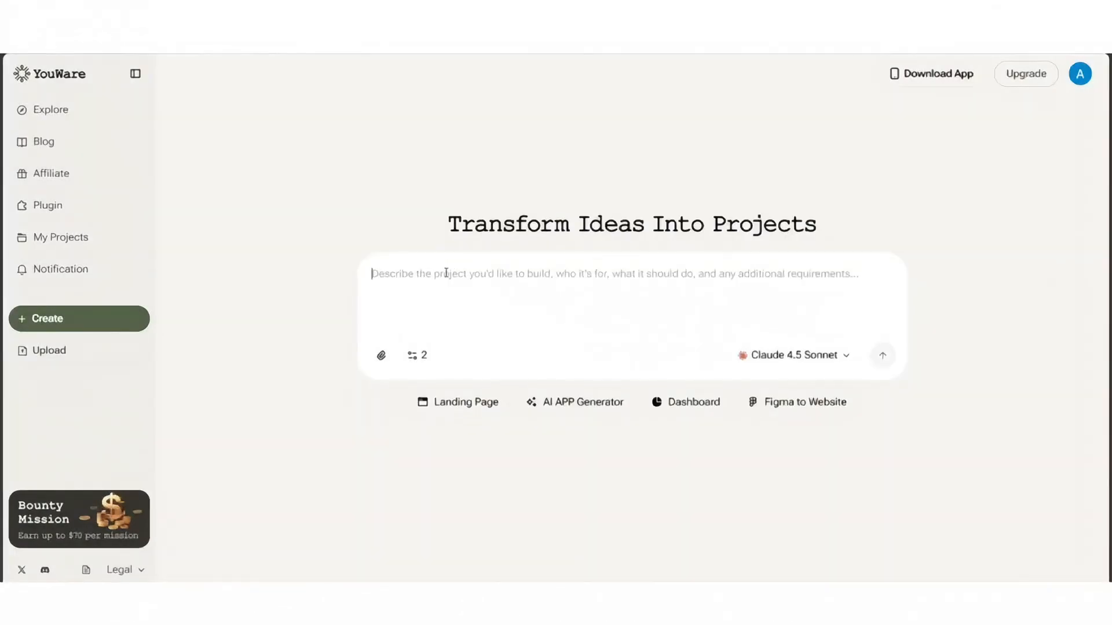
- Submit a Veo3 pet-selfie generator prompt with fun frames and share options and load its preview
text("Build a pet-selfie generator with Veo3 that adds fun frames and share options." Then hit the upward arrow to run it. Watch as the platform generates the UI and backend code automatically)
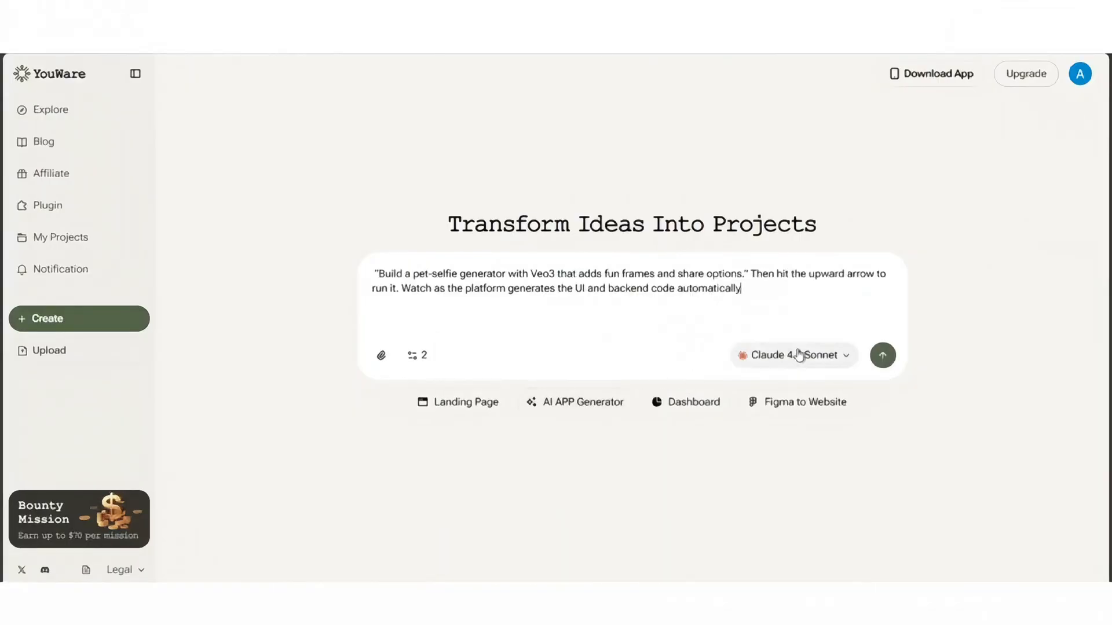
click(883, 355)
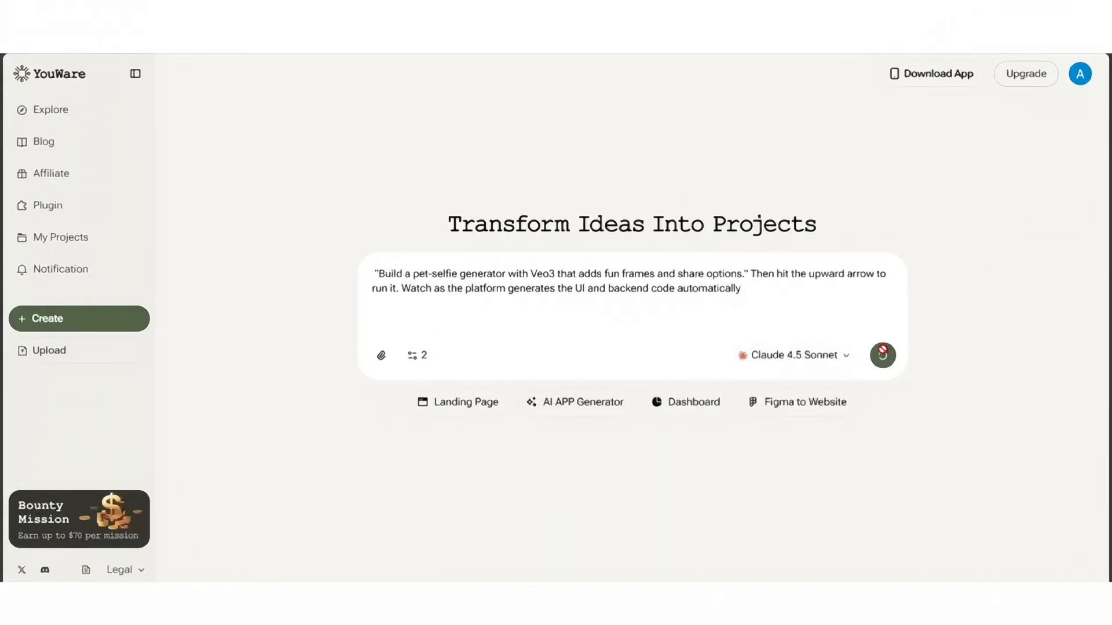
click(883, 354)
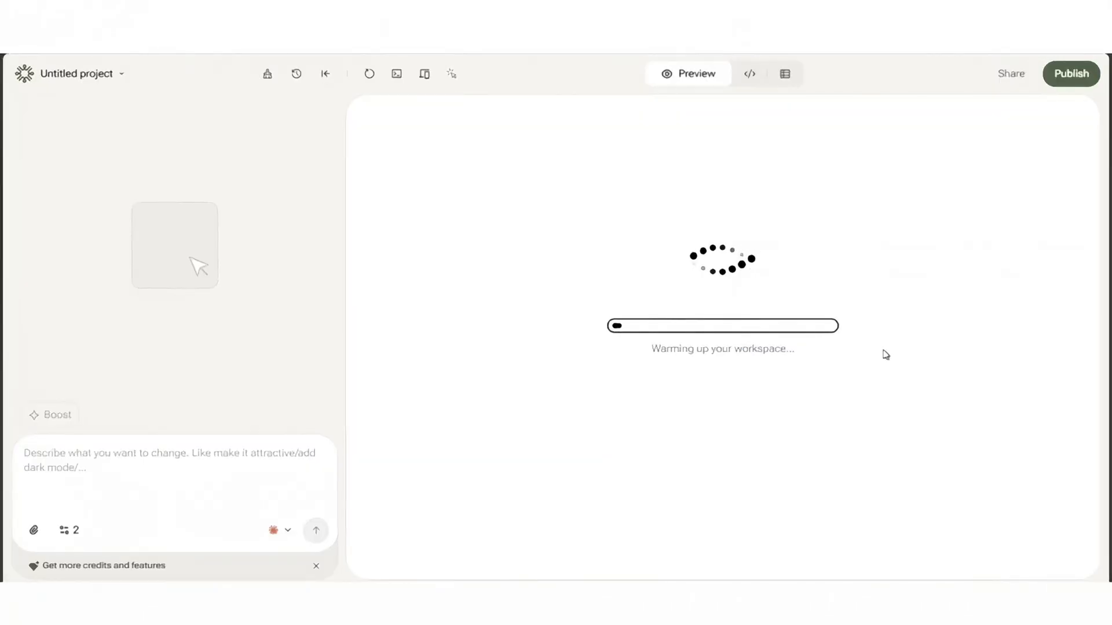
click(315, 529)
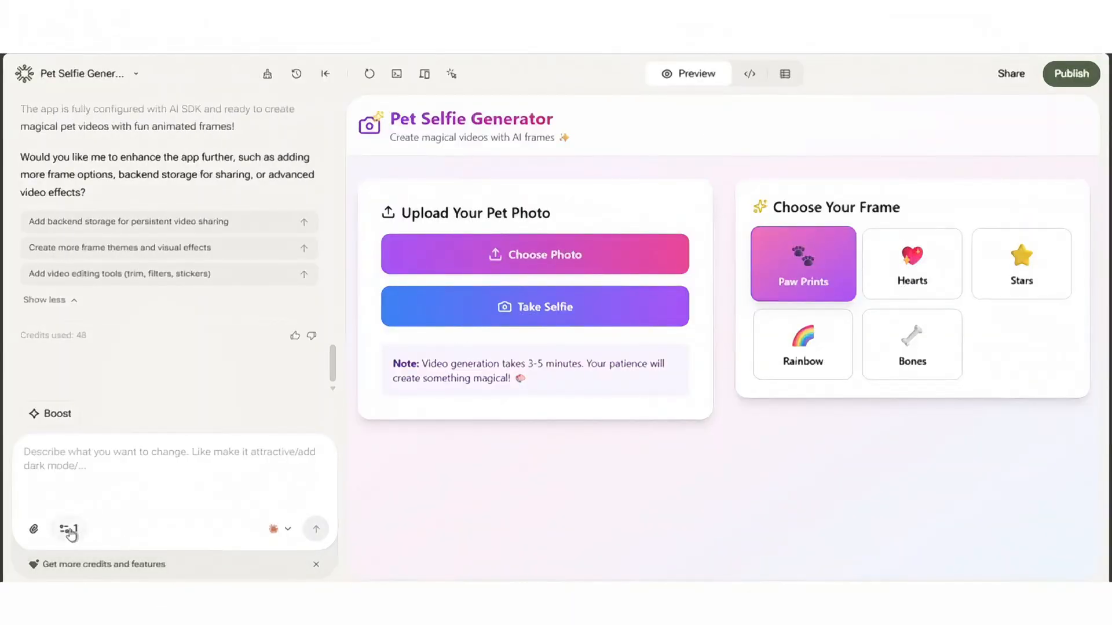
- Review the attached tools, then publish the Pet Selfie Generator from the Settings dialog
click(68, 530)
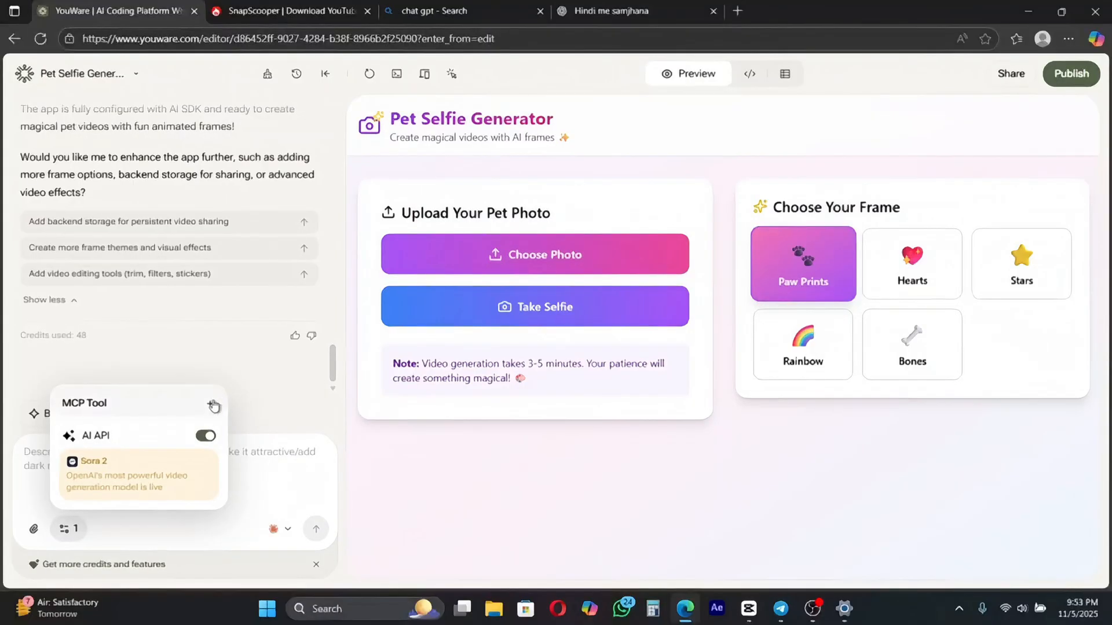
click(213, 404)
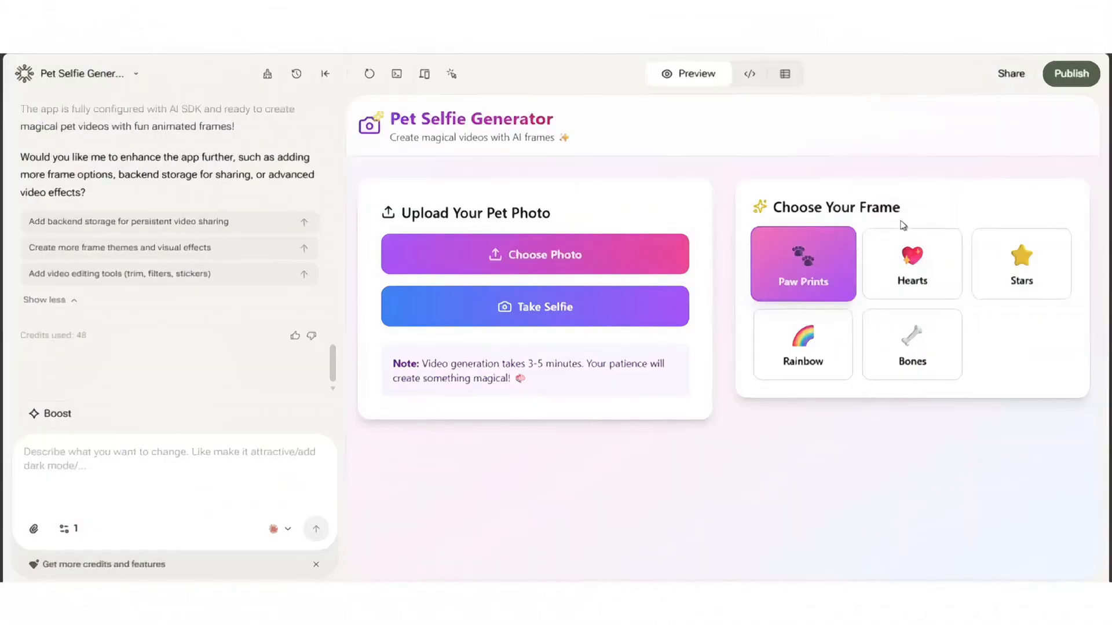
click(1070, 73)
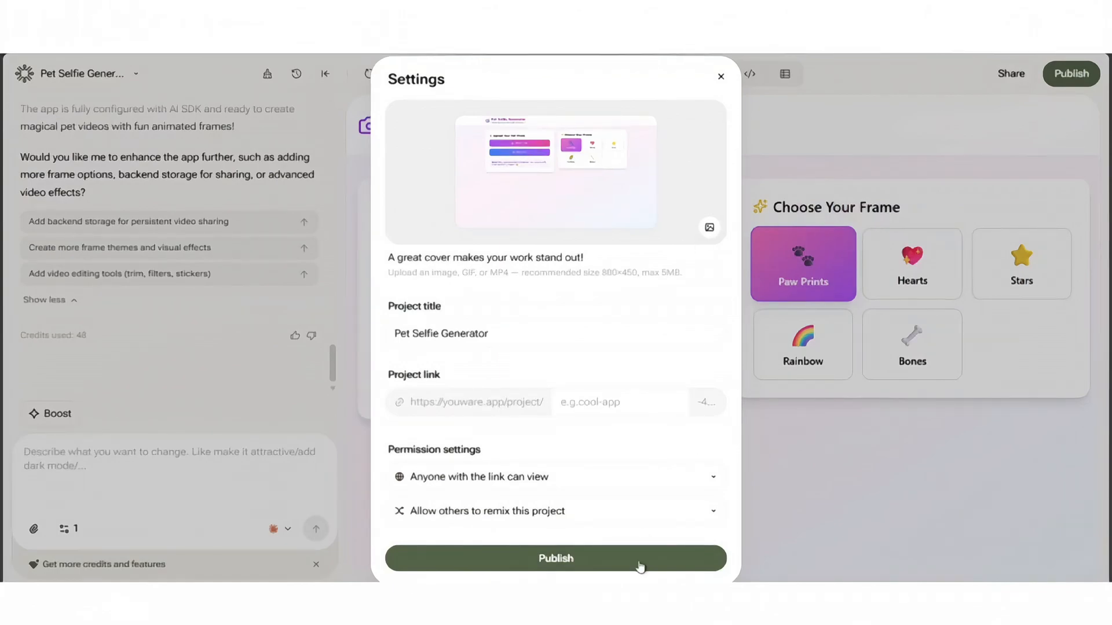
click(555, 558)
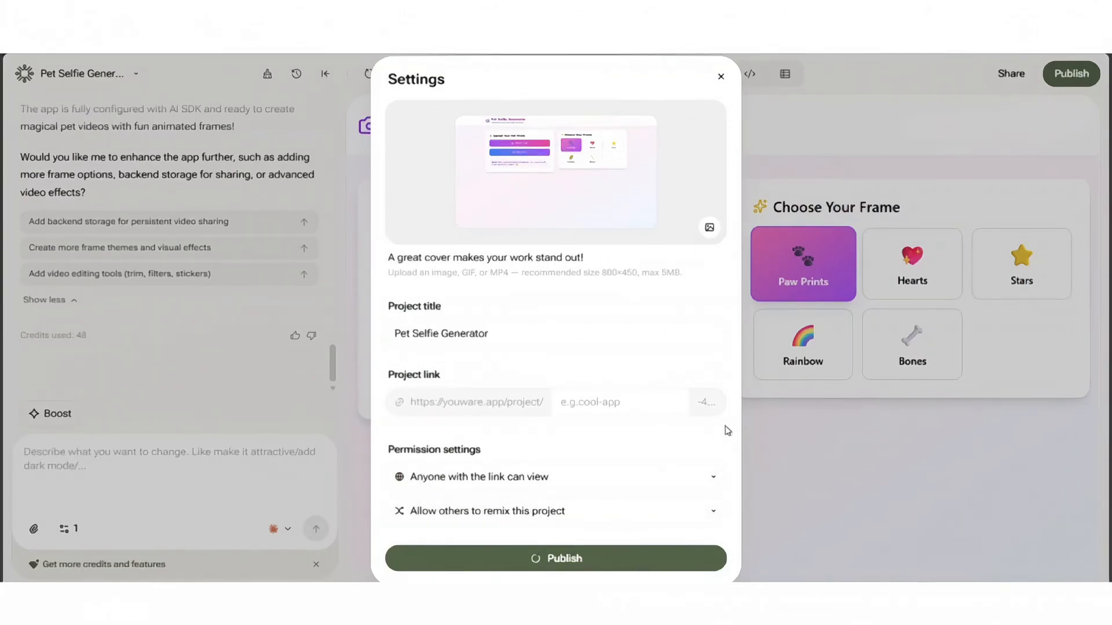
click(555, 558)
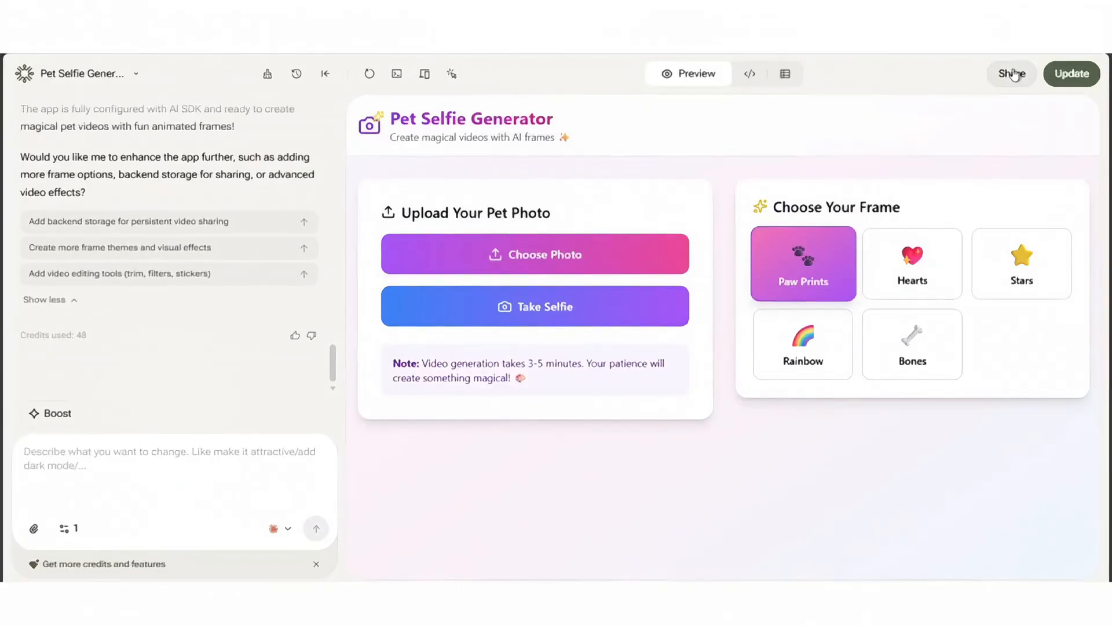
- View the project's share link and create a dark-style Share It in Style image
click(1011, 73)
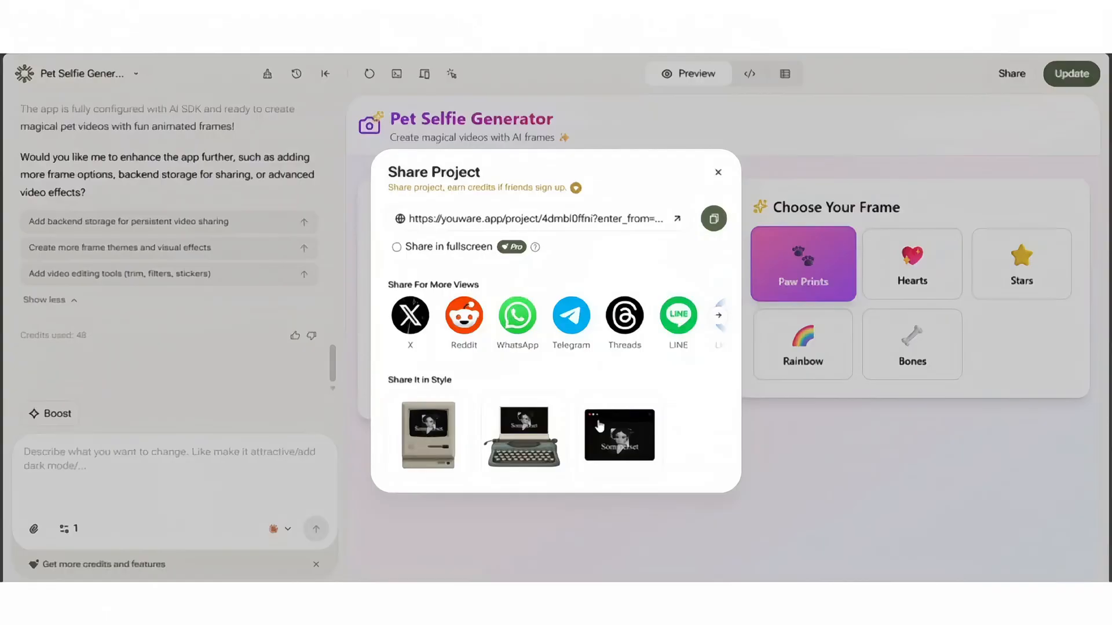
click(523, 435)
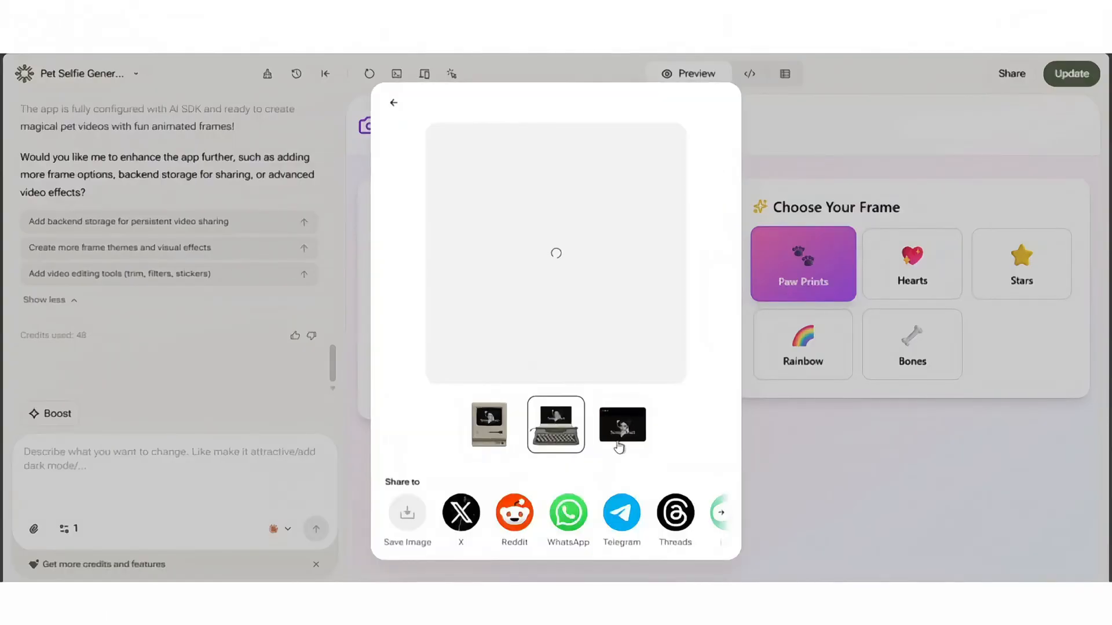
click(488, 424)
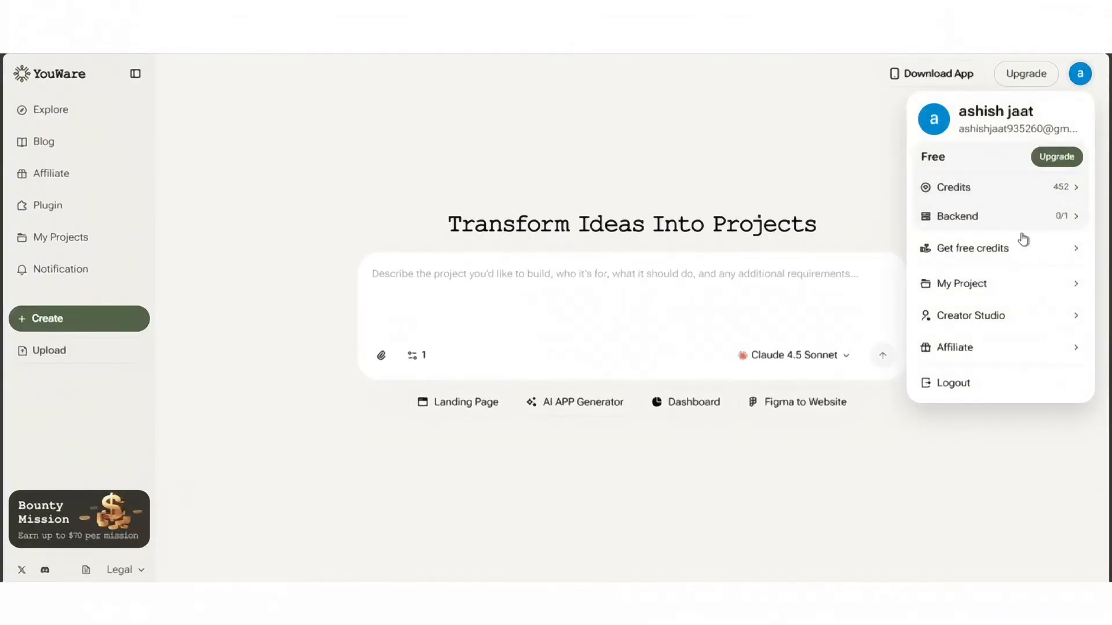
mouse_move(1025, 270)
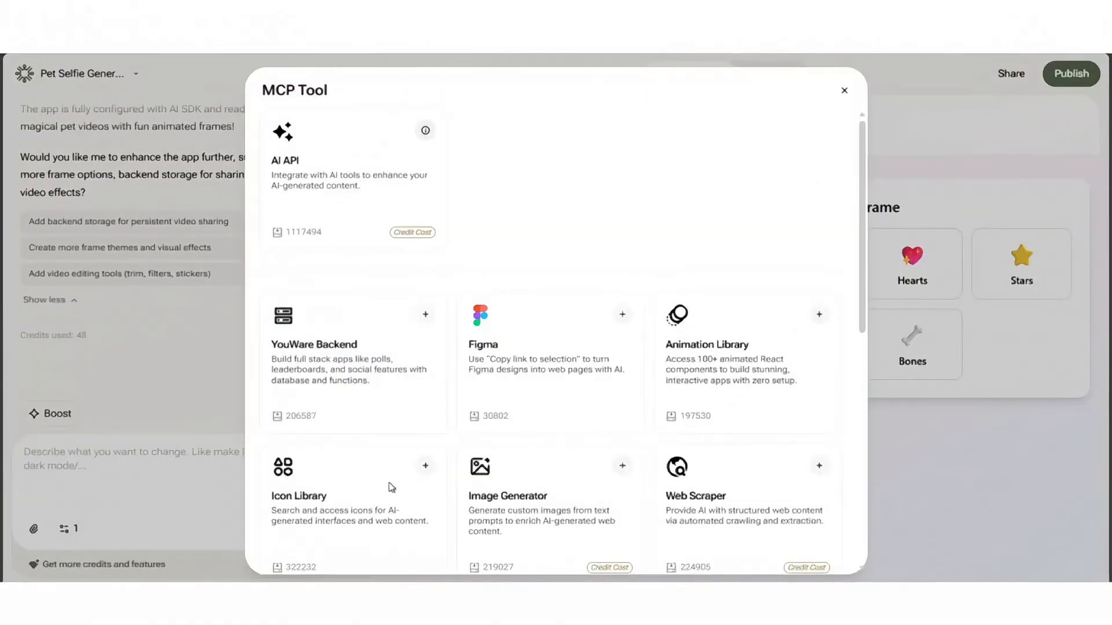
mouse_move(437, 207)
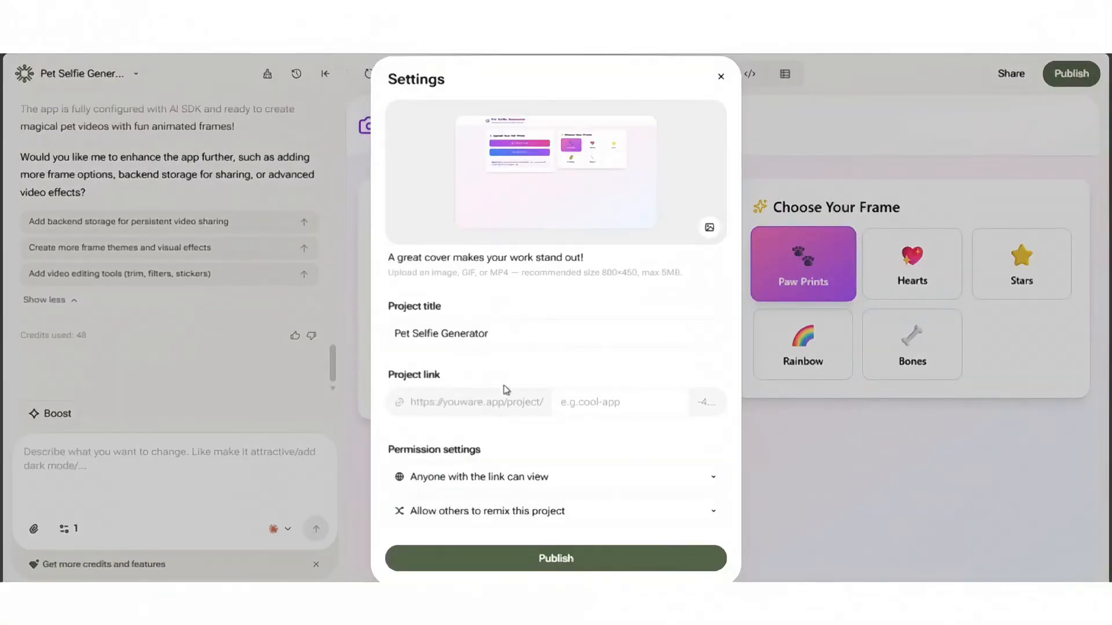
- Confirm publishing the Pet Selfie Generator so anyone with the link can view it
click(555, 558)
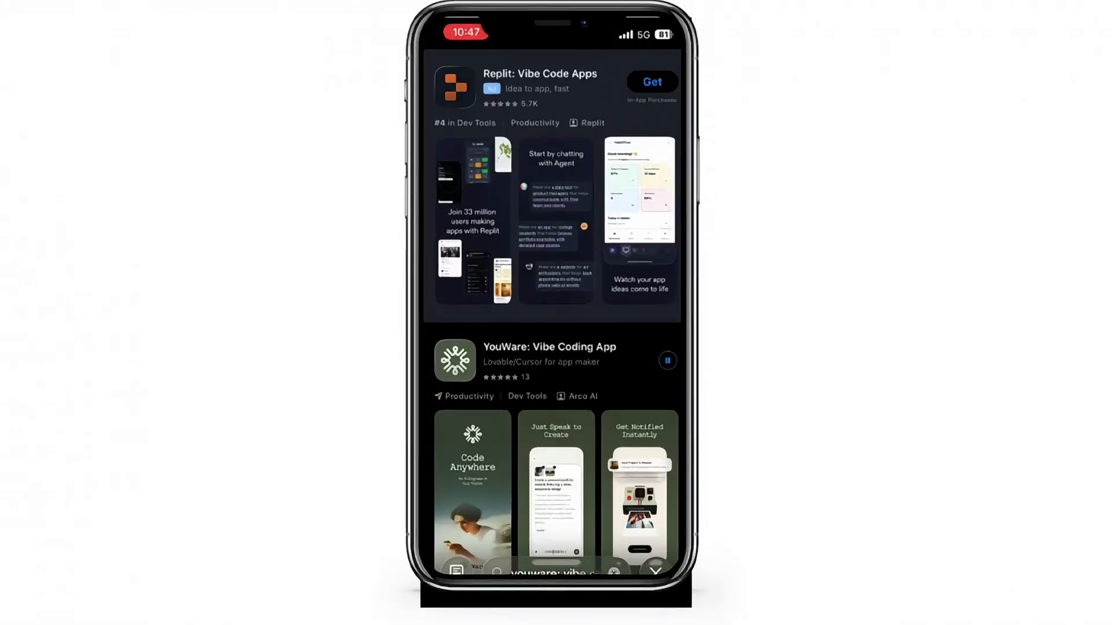
- Install the YouWare mobile app, pass onboarding and sign in with Google
click(664, 361)
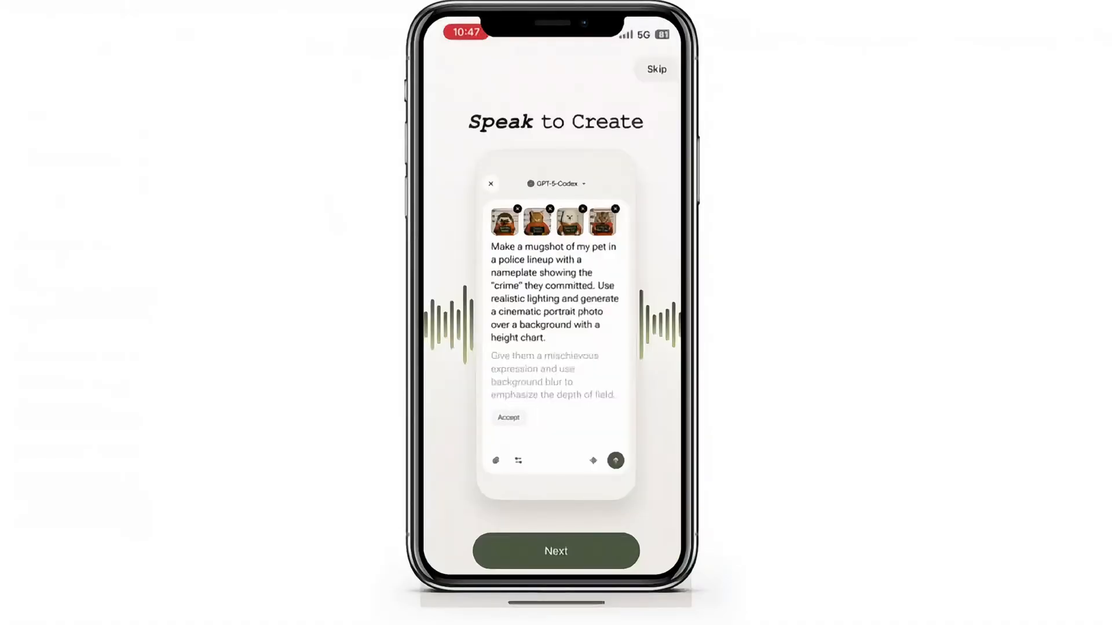
click(556, 551)
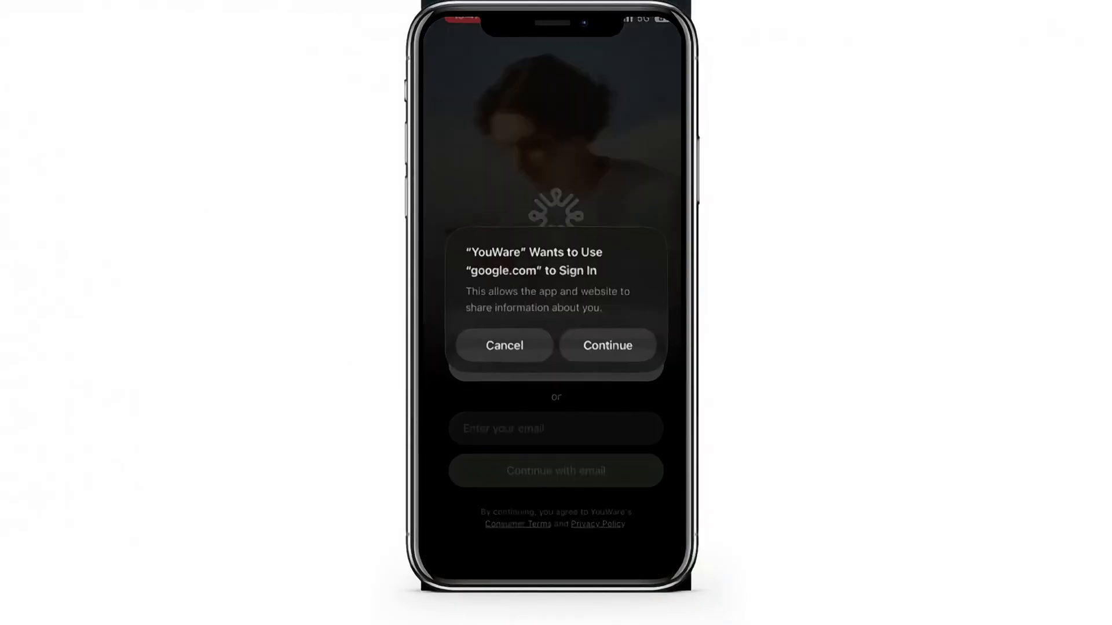
click(605, 345)
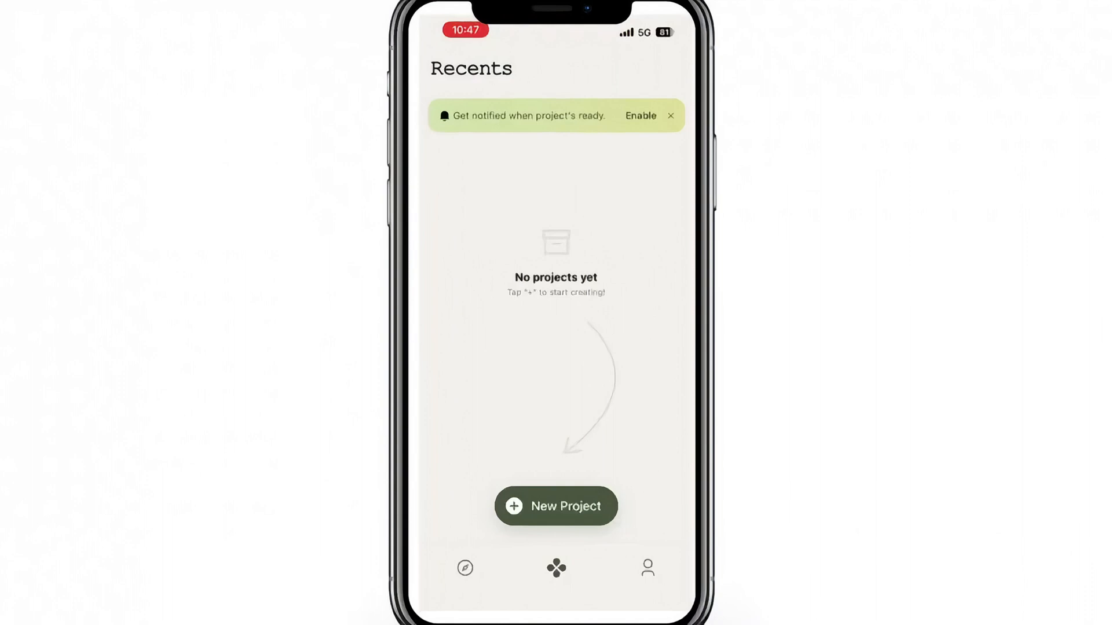
- Browse the Profile page and Explore feed, then return to the empty Recents list
click(646, 568)
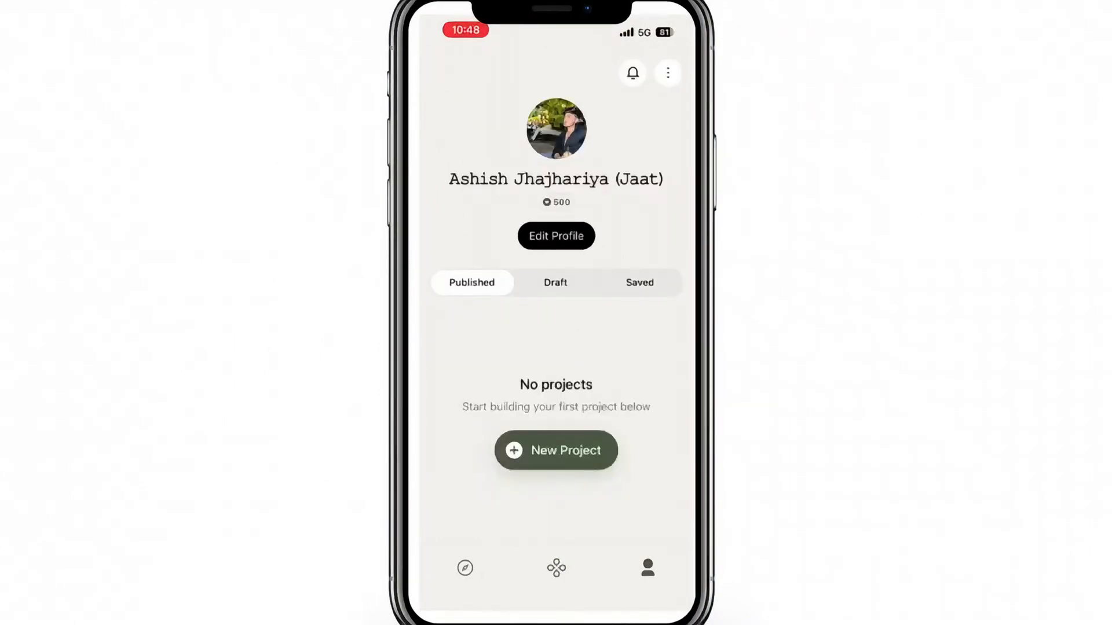
click(465, 567)
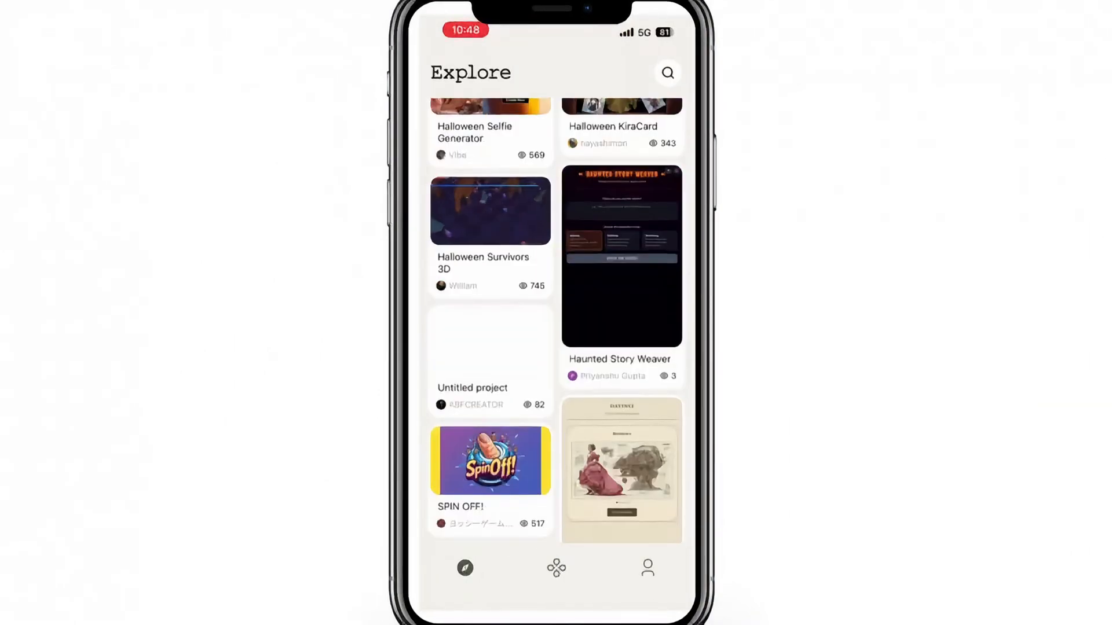
scroll(down, 3)
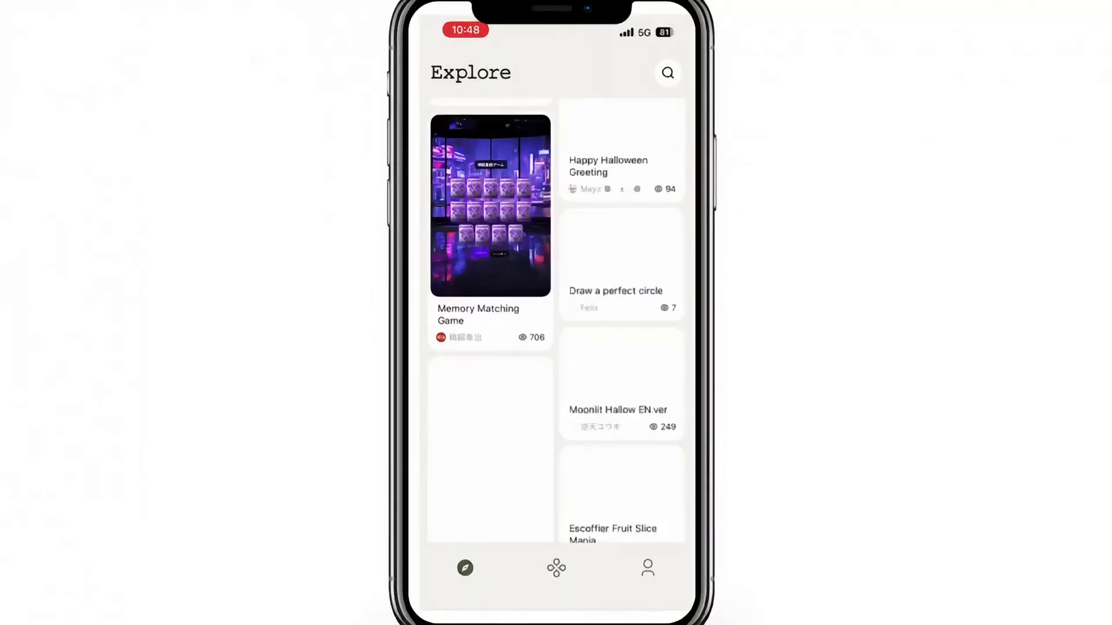
click(556, 568)
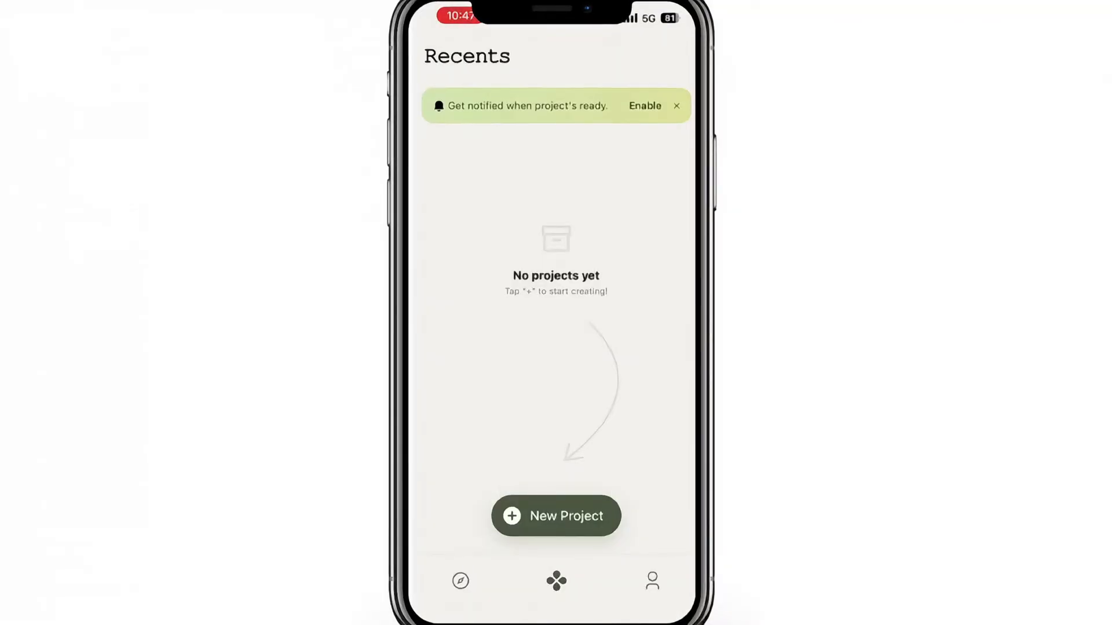
- Start a new project asking for a personal mood tracker with daily AI journaling
click(554, 515)
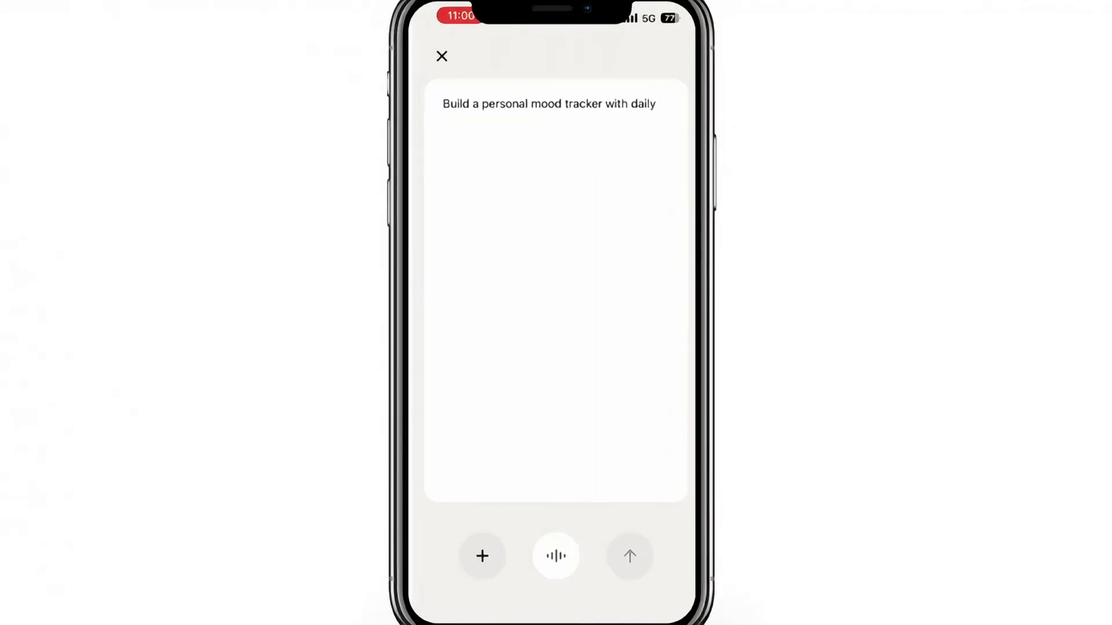
text(AI journaling.)
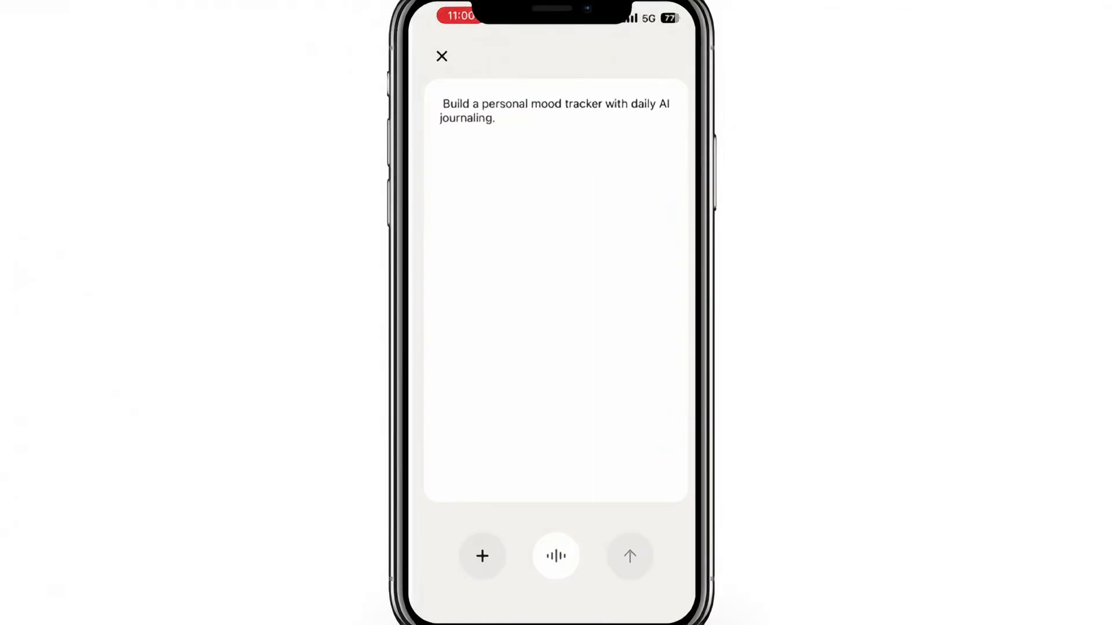
click(628, 556)
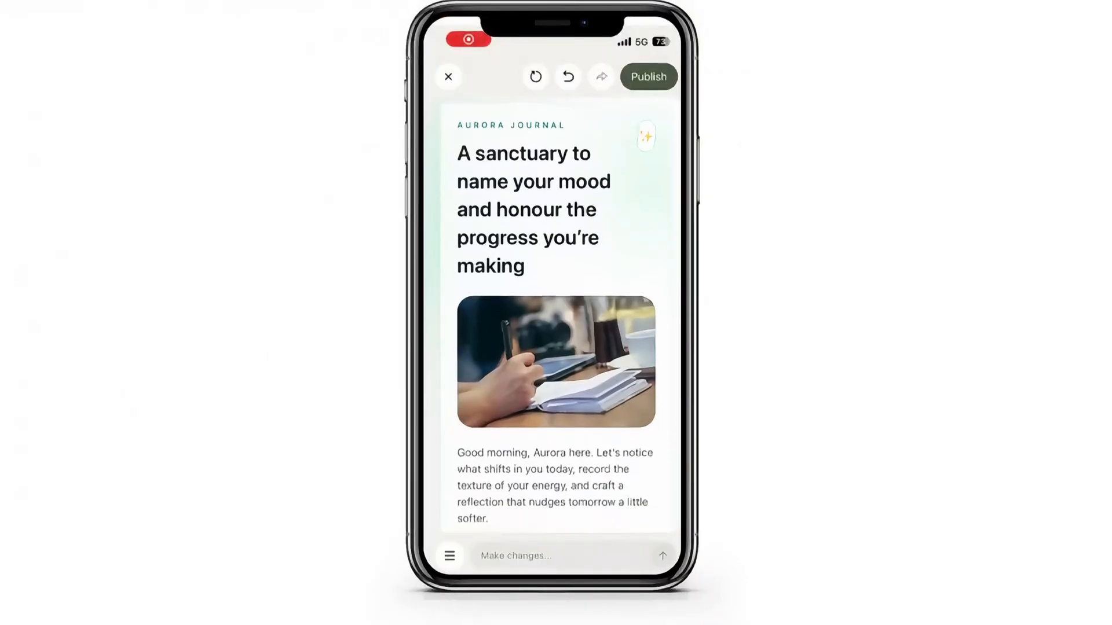
- Publish the Aurora Journal app and bring up its Share Project sheet
scroll(down, 3)
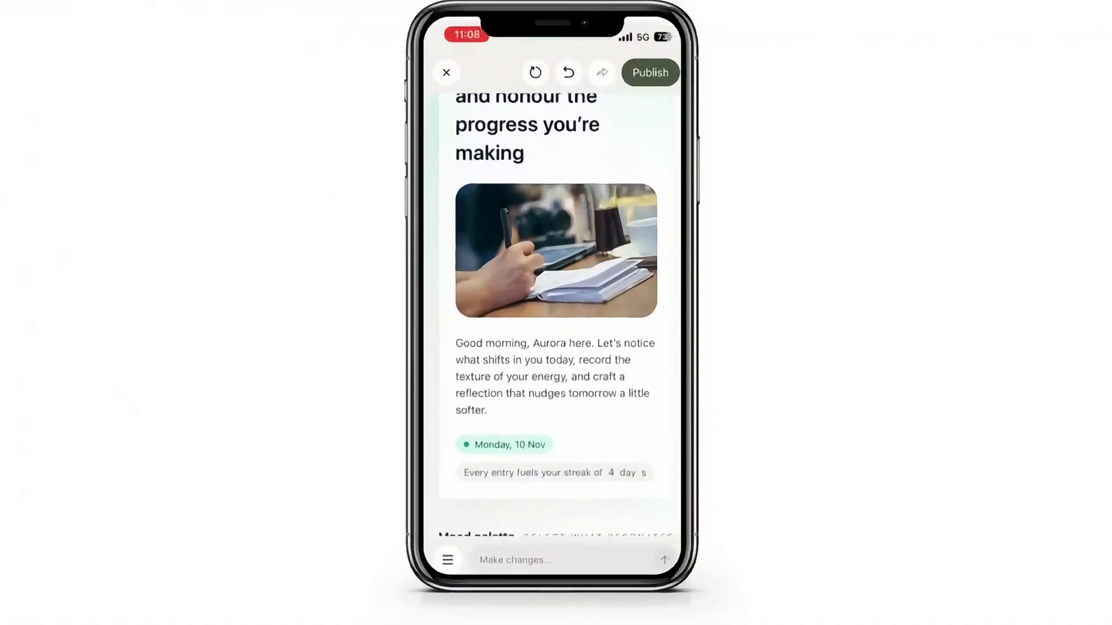
scroll(up, 3)
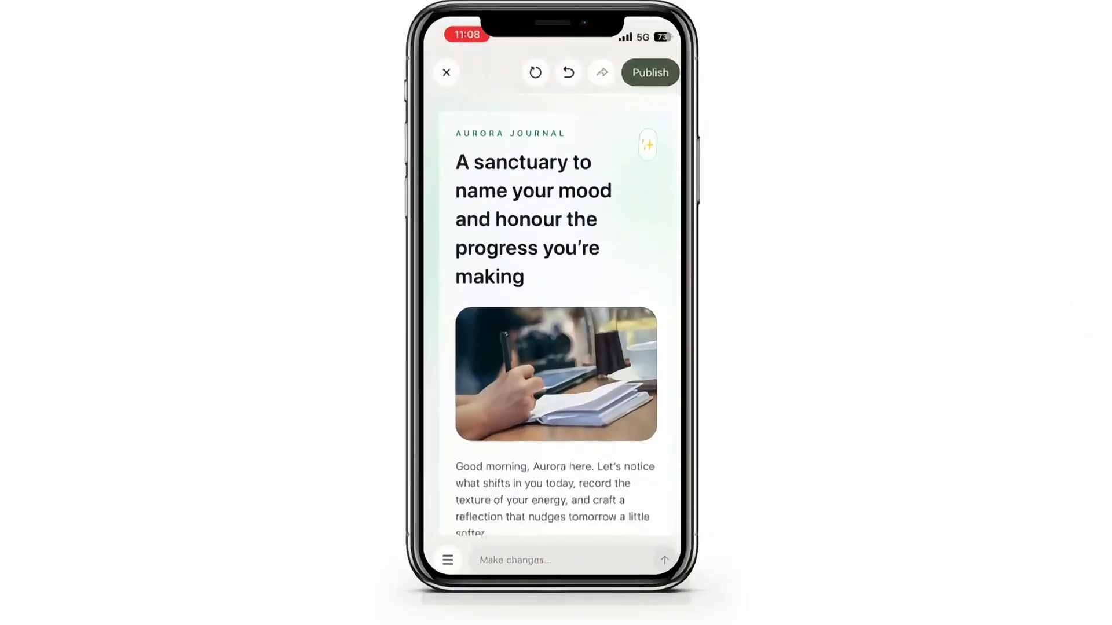
click(648, 72)
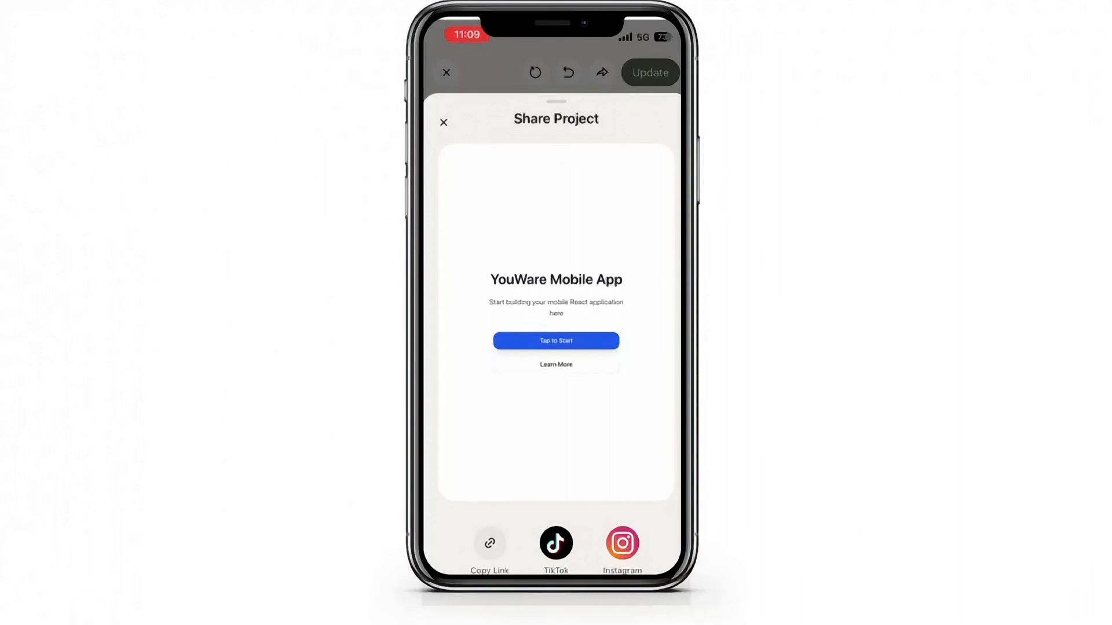
click(489, 546)
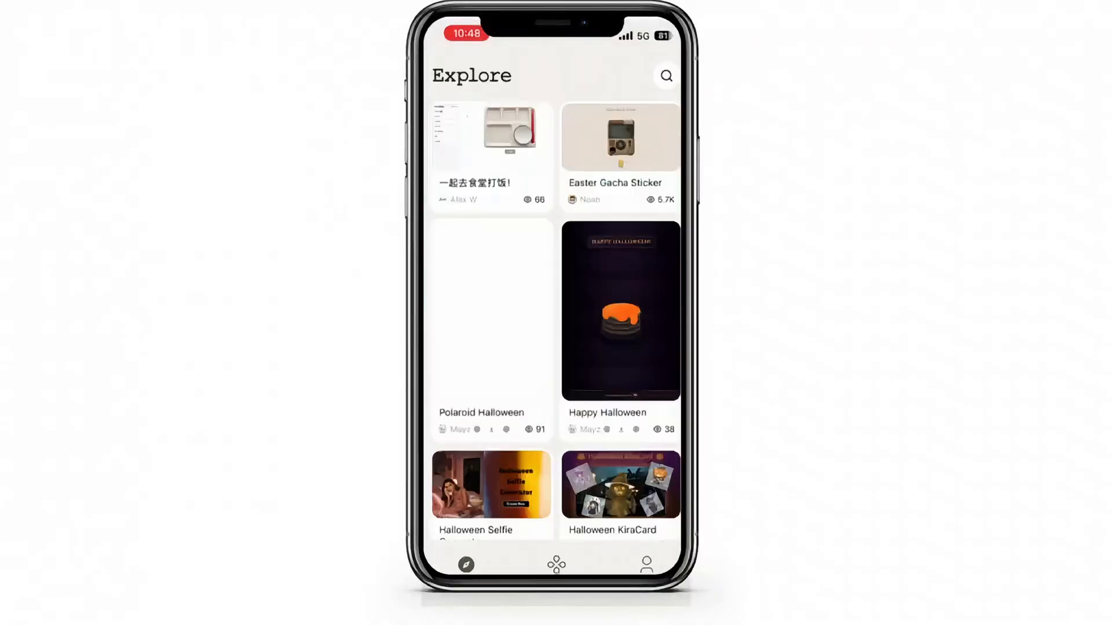
scroll(down, 3)
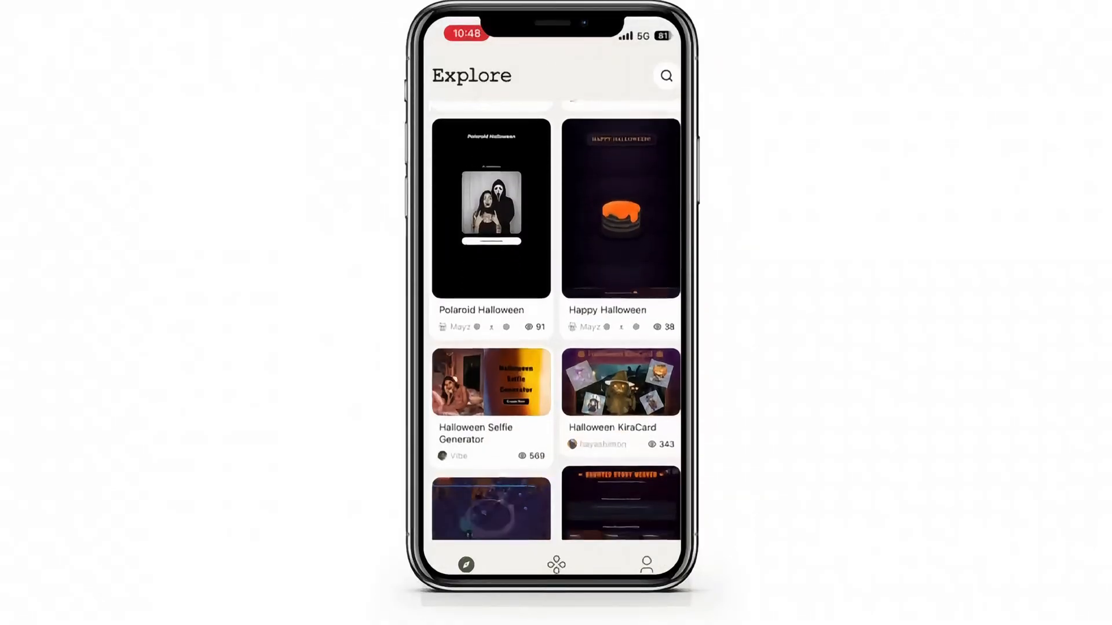
scroll(down, 3)
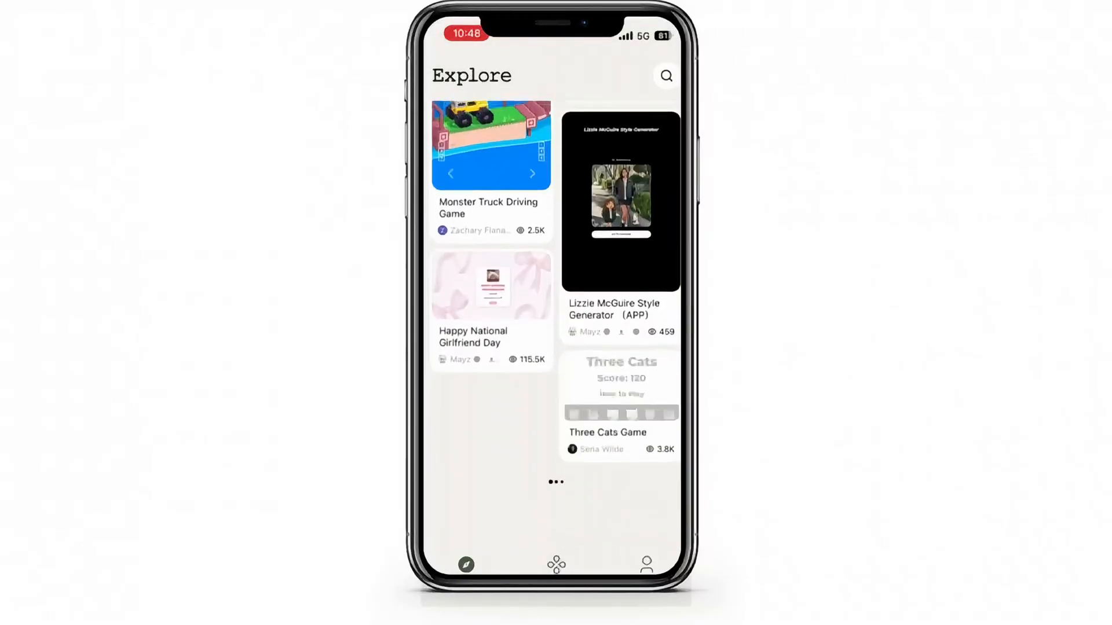
scroll(down, 3)
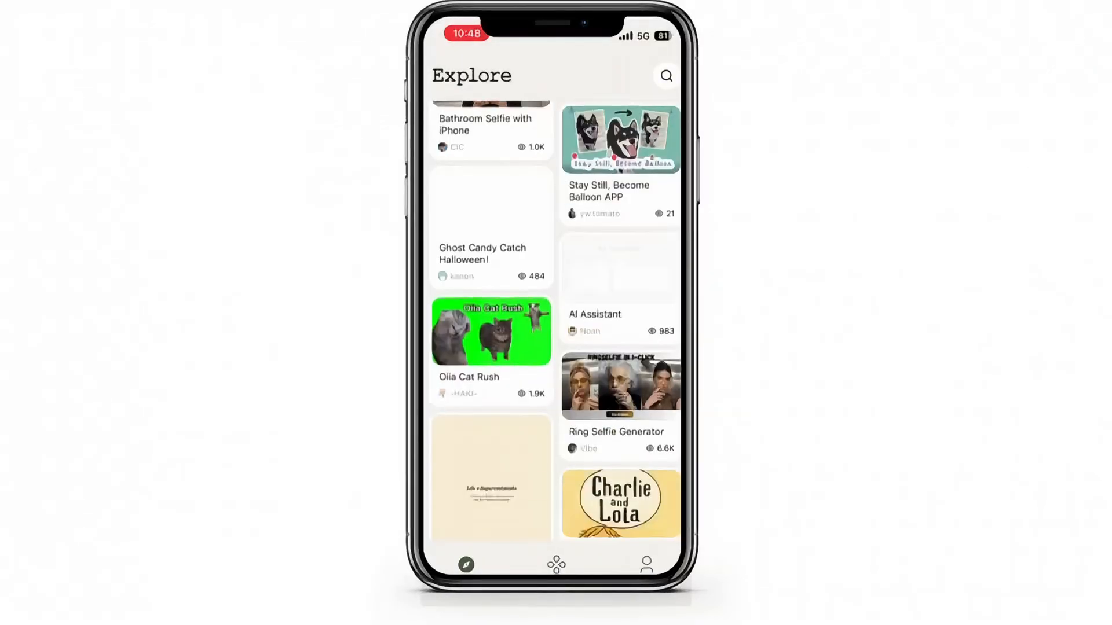
scroll(down, 3)
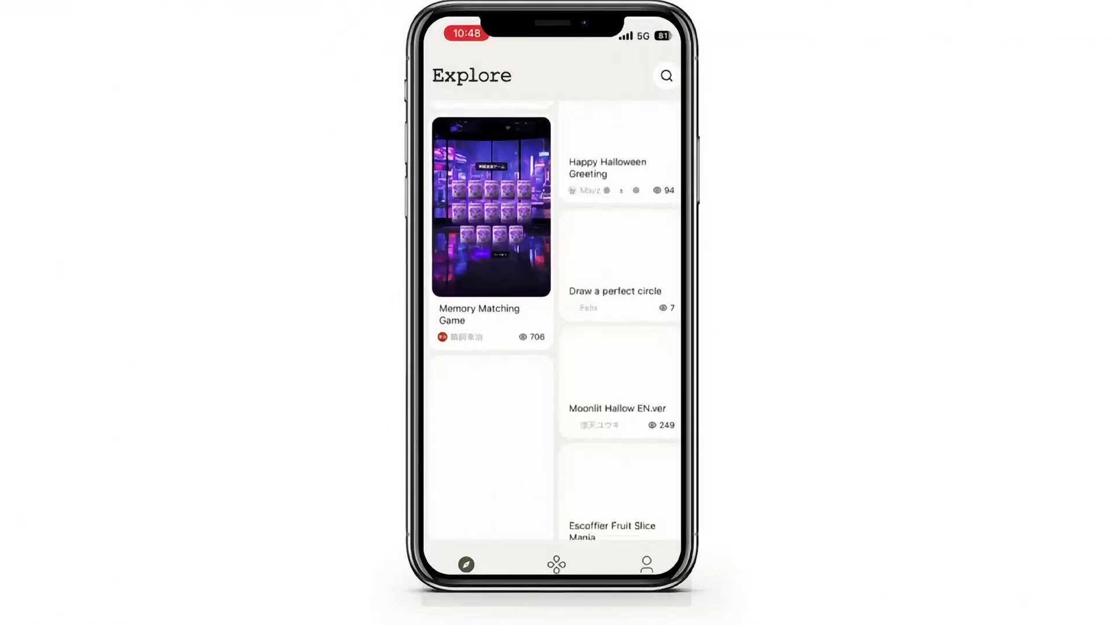
scroll(down, 3)
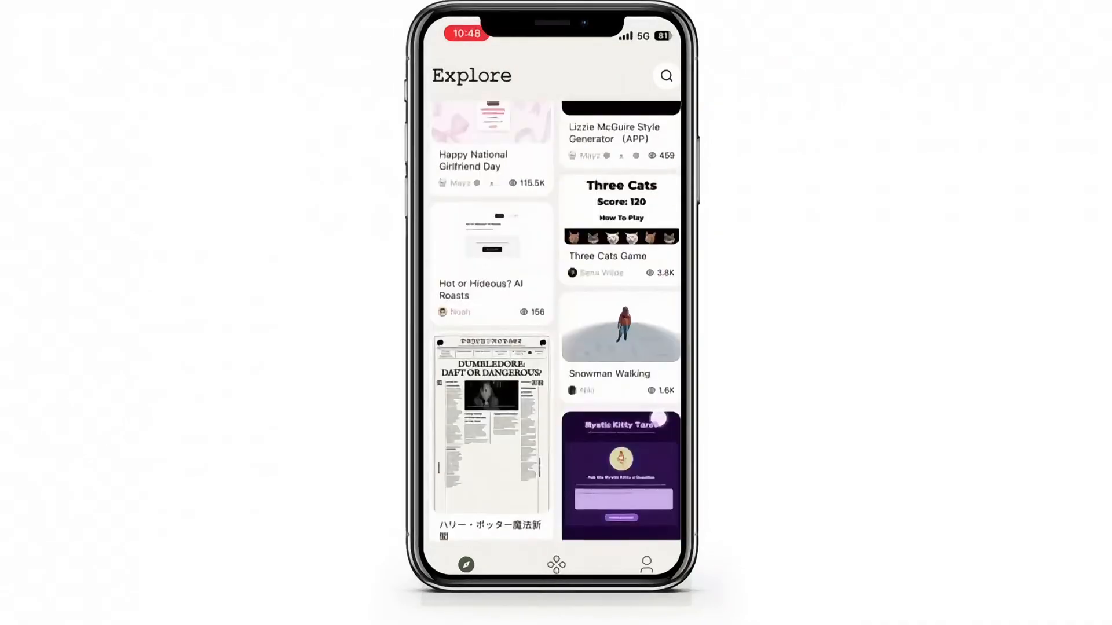
scroll(down, 3)
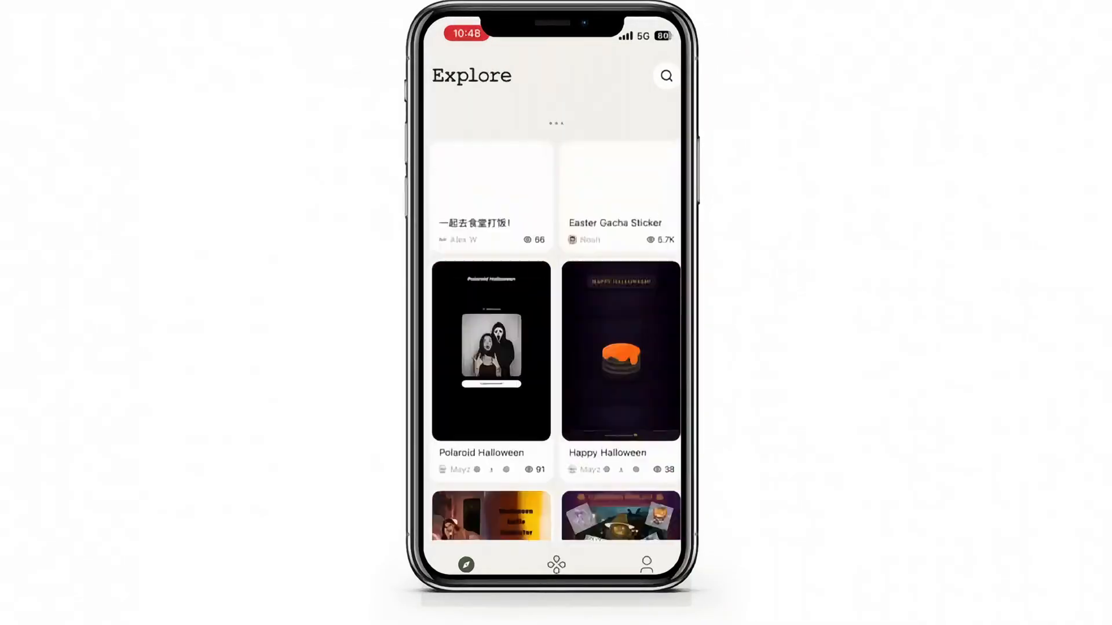